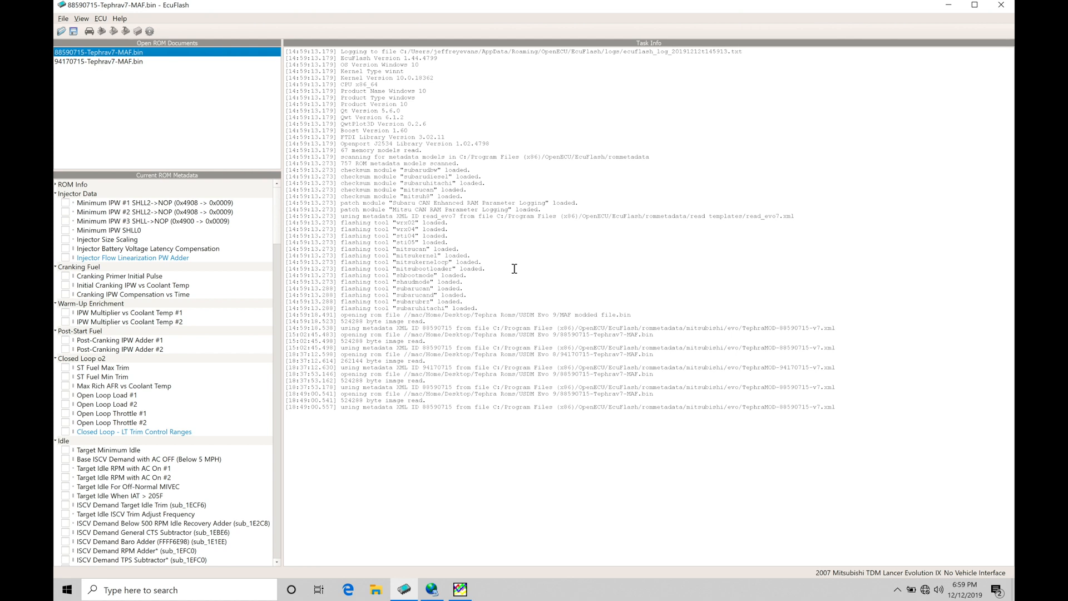
pyautogui.moveTo(477, 593)
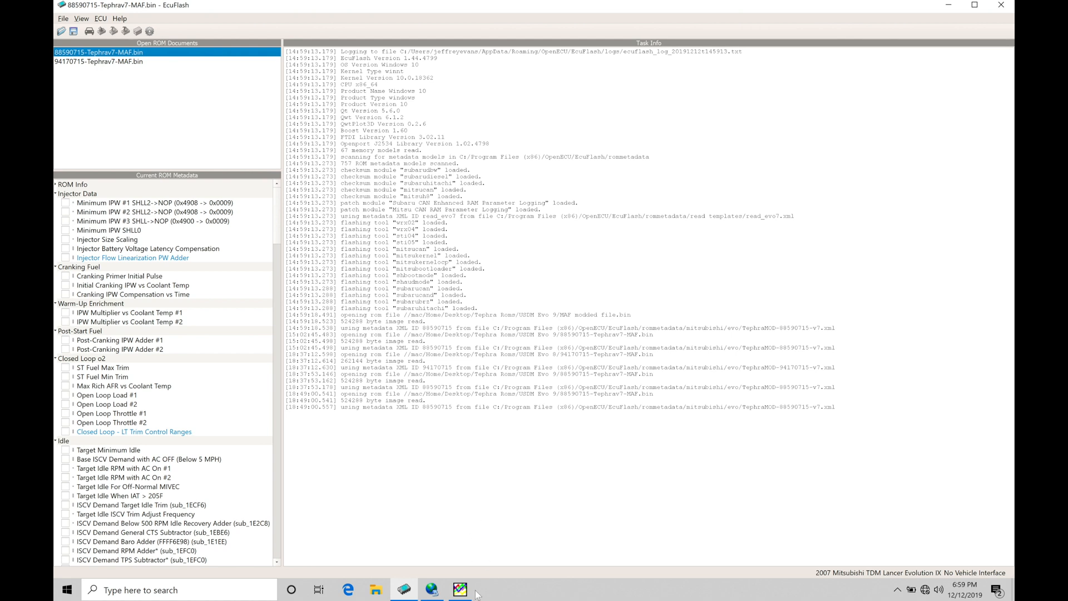
pyautogui.moveTo(551, 440)
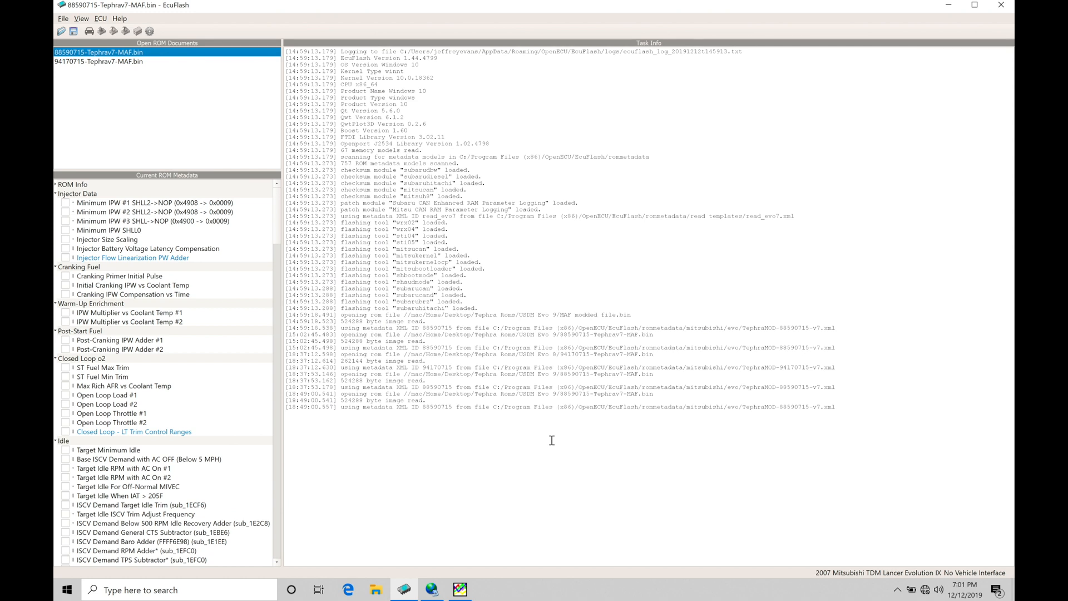
pyautogui.moveTo(605, 268)
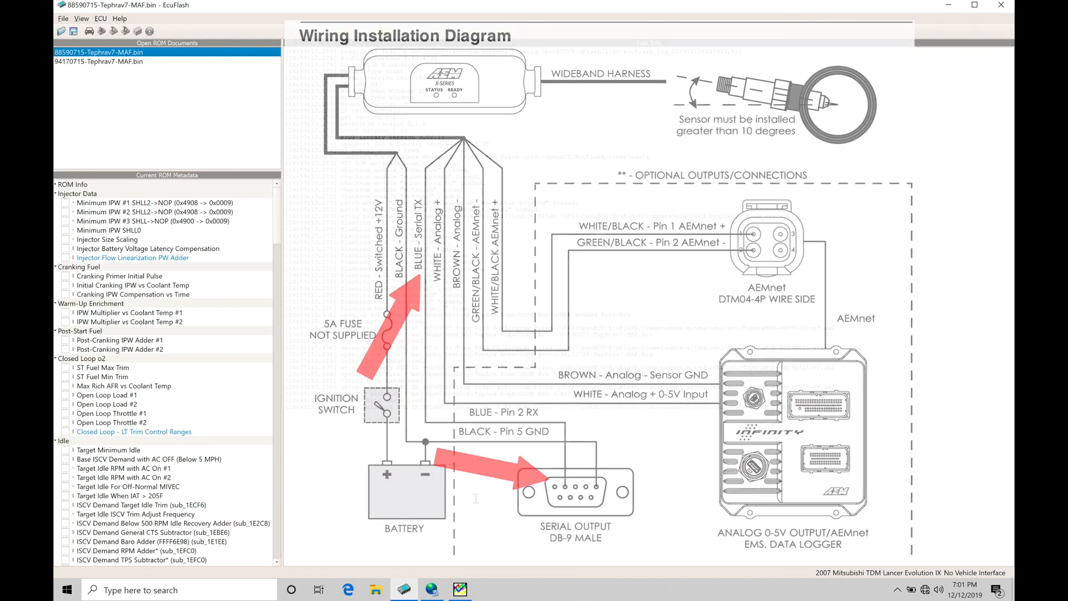
# Step: Switch to EvoScan and show the WideBand (WDB) options listing AEM UEGO 9600 as controller
pyautogui.click(460, 590)
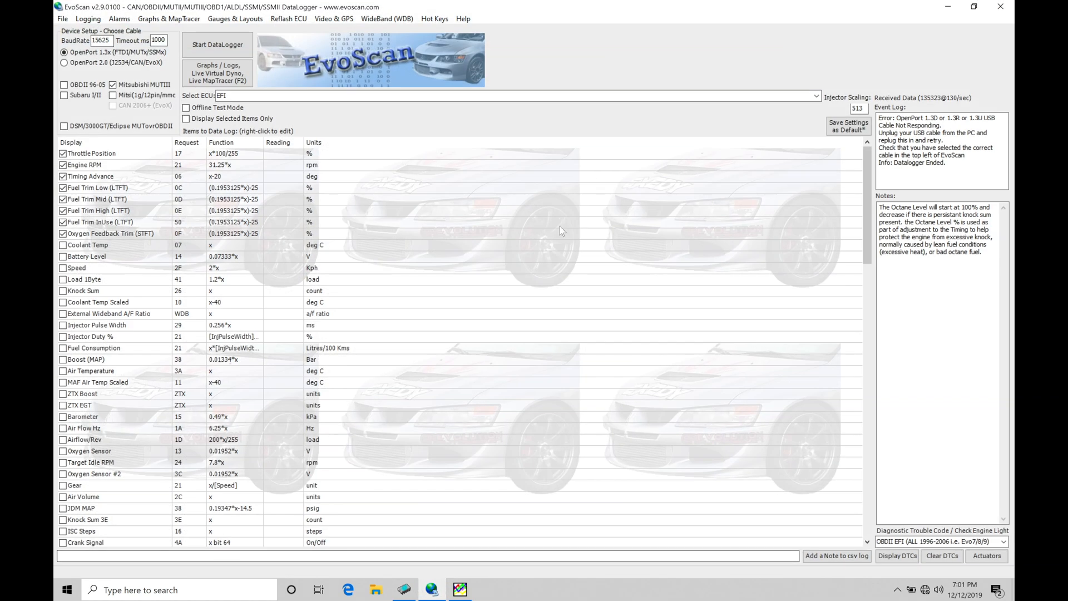
pyautogui.moveTo(507, 223)
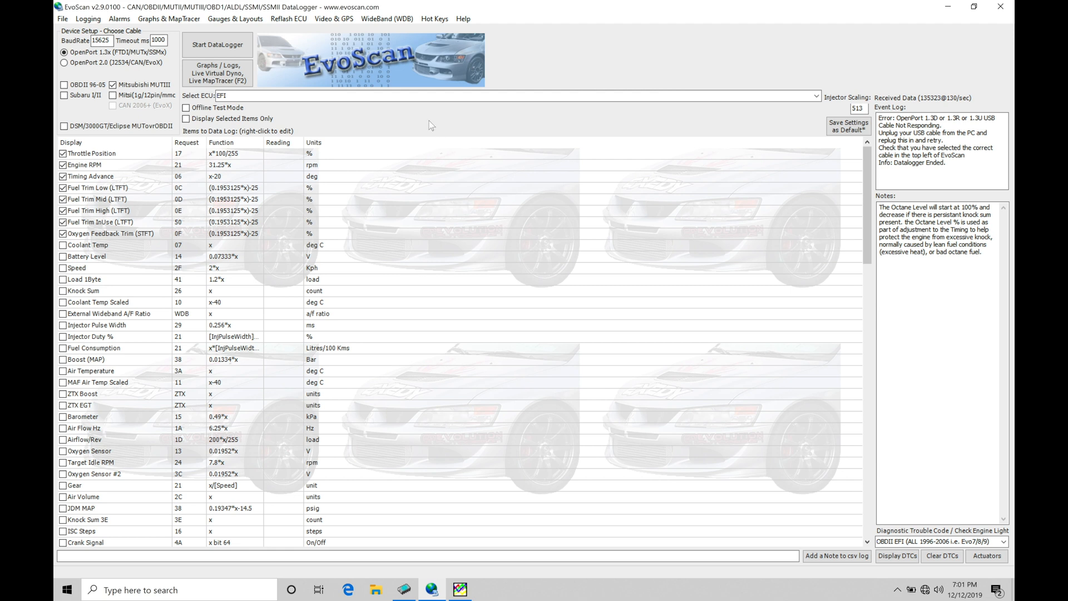
pyautogui.click(386, 19)
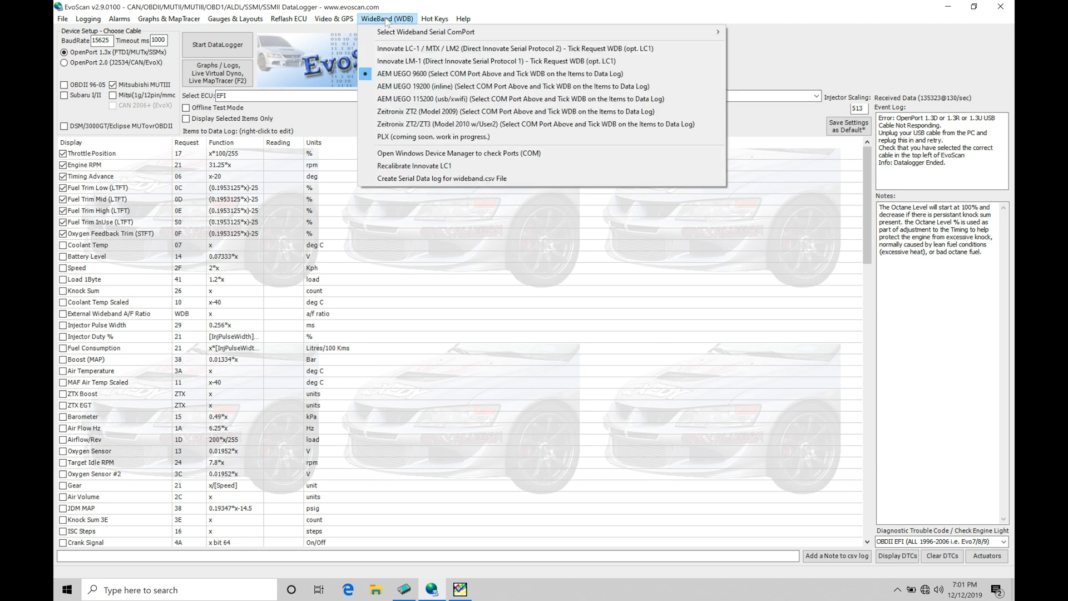
pyautogui.moveTo(425, 31)
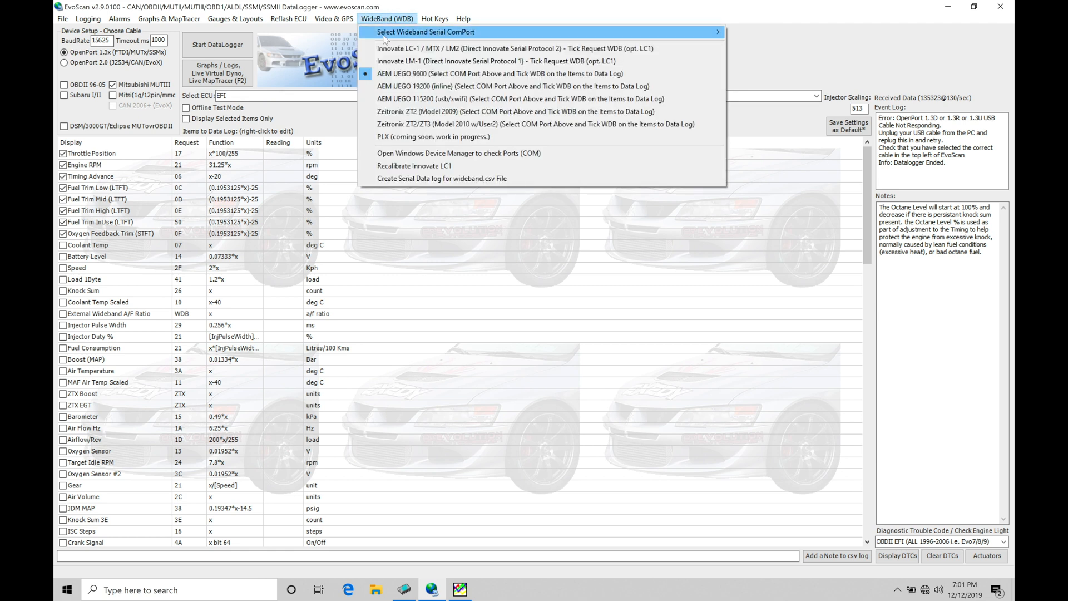
pyautogui.moveTo(687, 48)
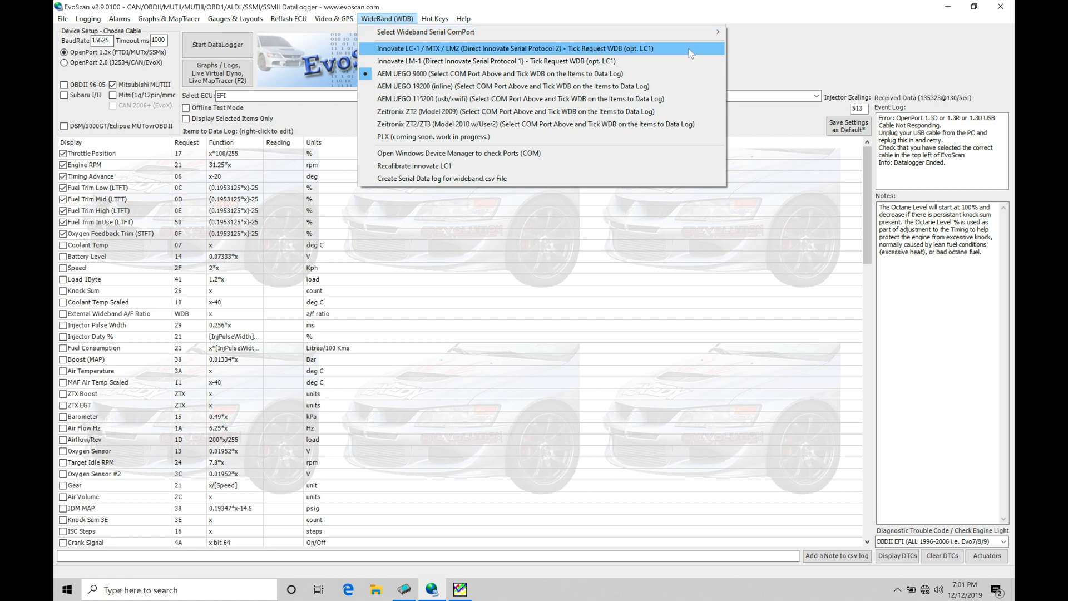
pyautogui.moveTo(538, 31)
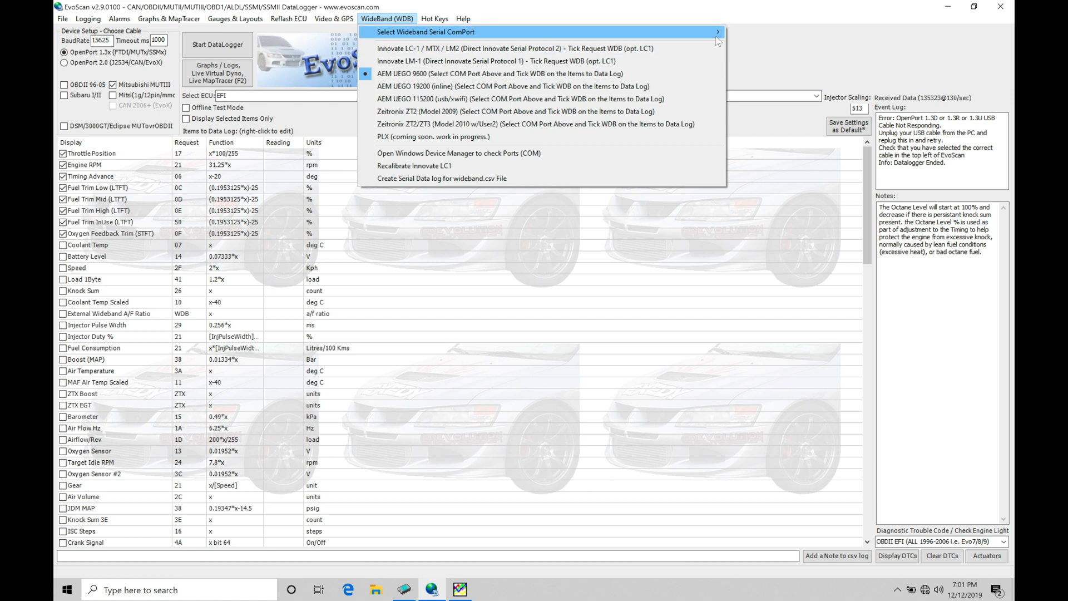